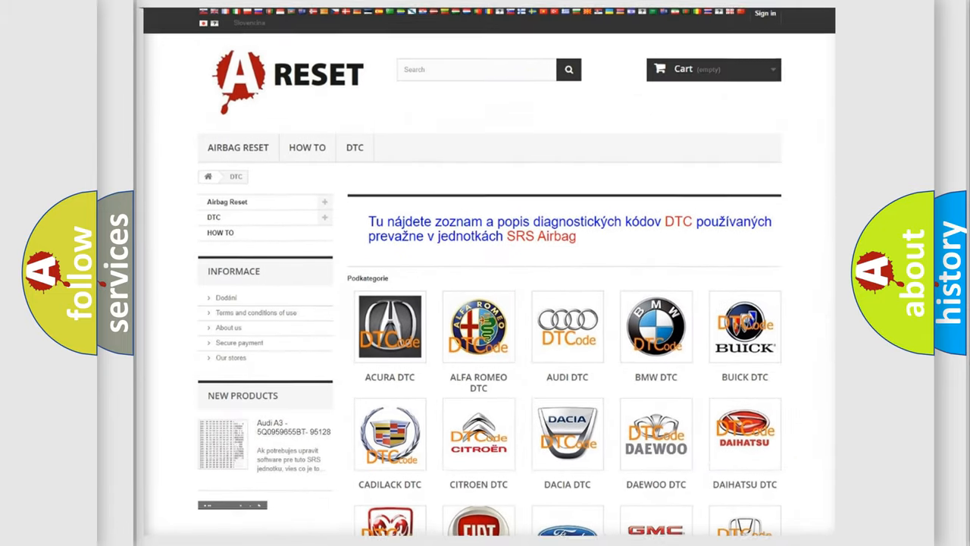
Choose CHRYSLER DTC from the brand grid to list its SRS airbag B-code subcategories.
scroll("down", 3)
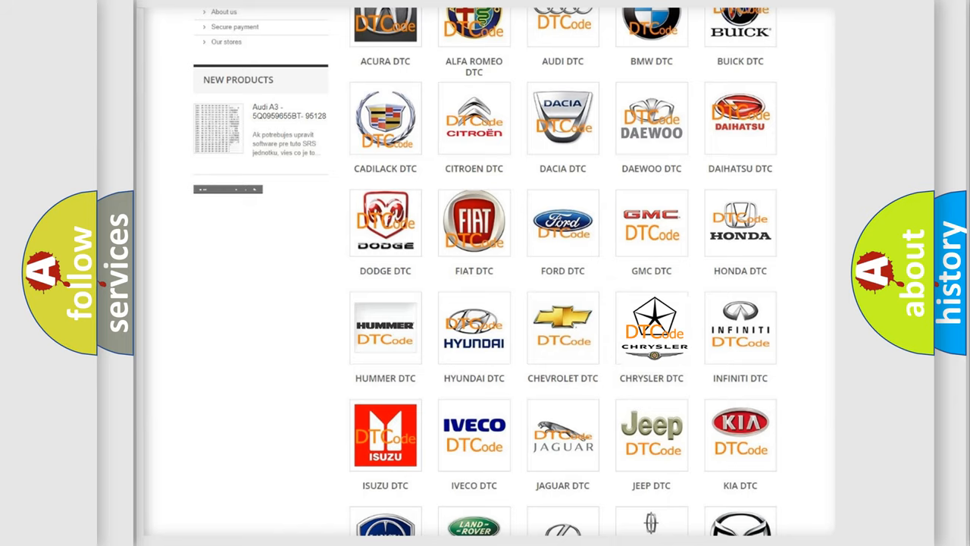
left_click(651, 327)
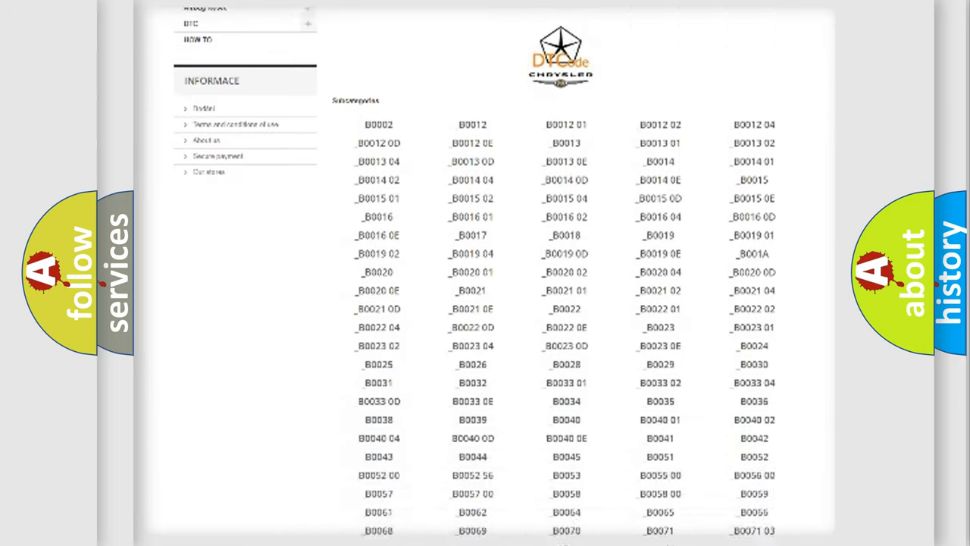
scroll("down", 3)
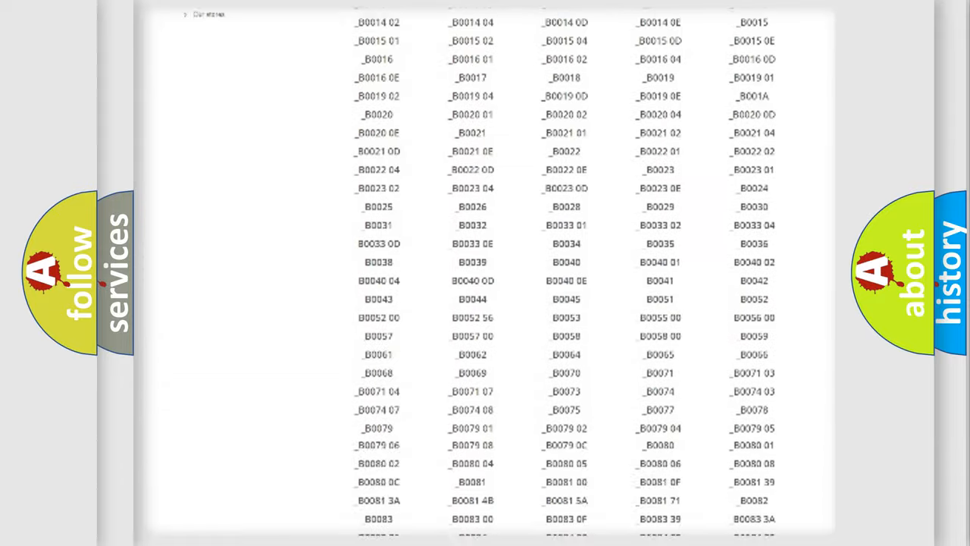